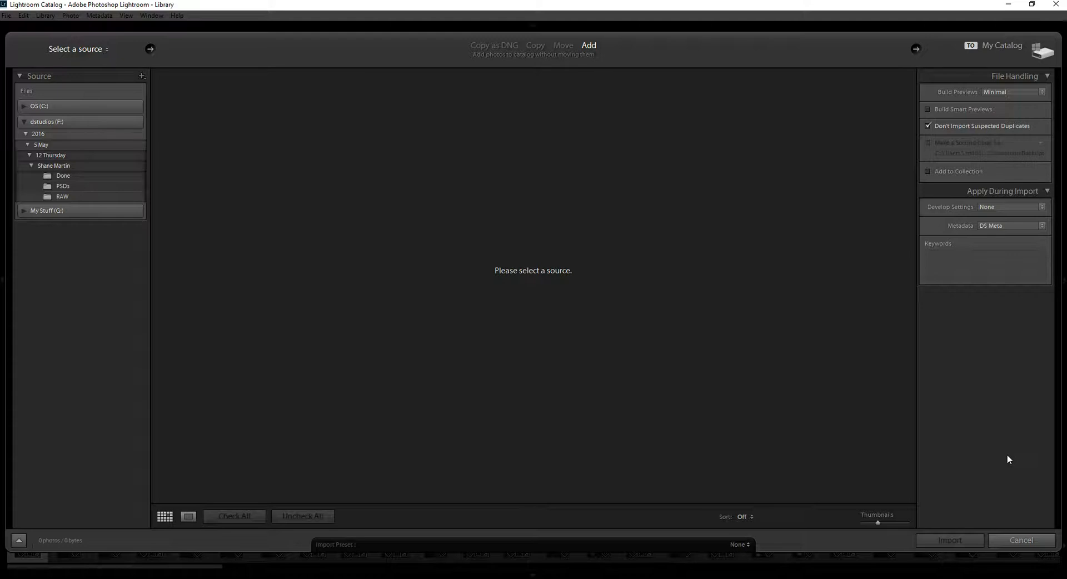
{"action": "mouse_move", "coordinate": [973, 427]}
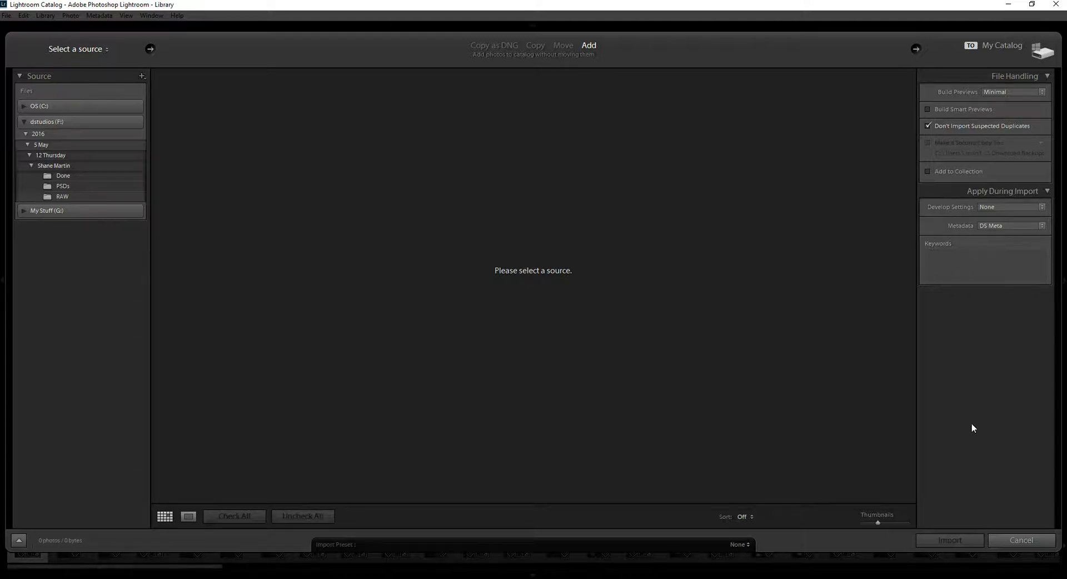
{"action": "mouse_move", "coordinate": [985, 329]}
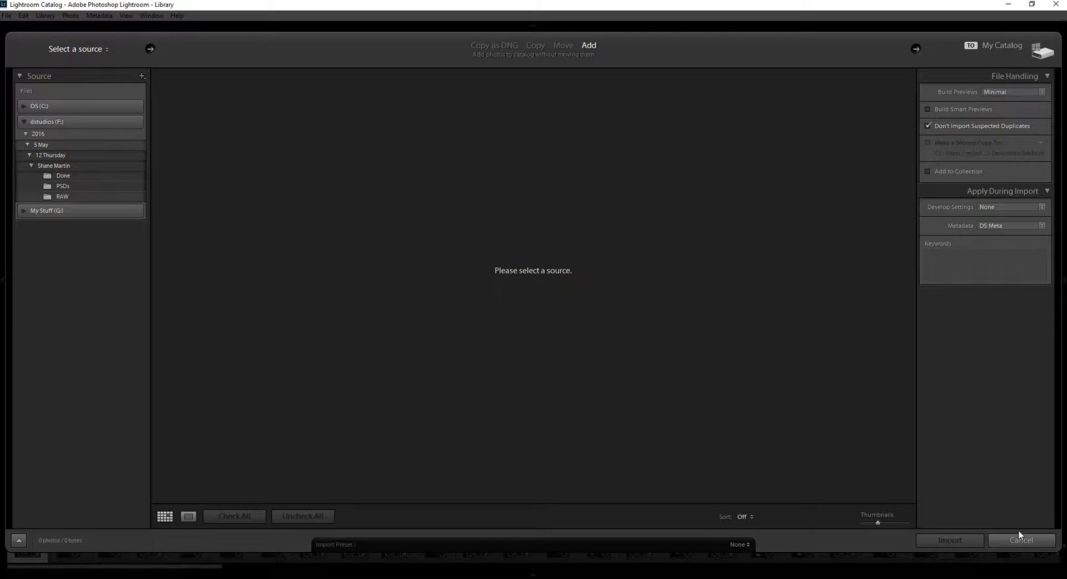
Cancel the import and give _MG_8491.CR2 a 4x5 / 8x10 crop in Develop
{"action": "left_click", "coordinate": [1021, 539]}
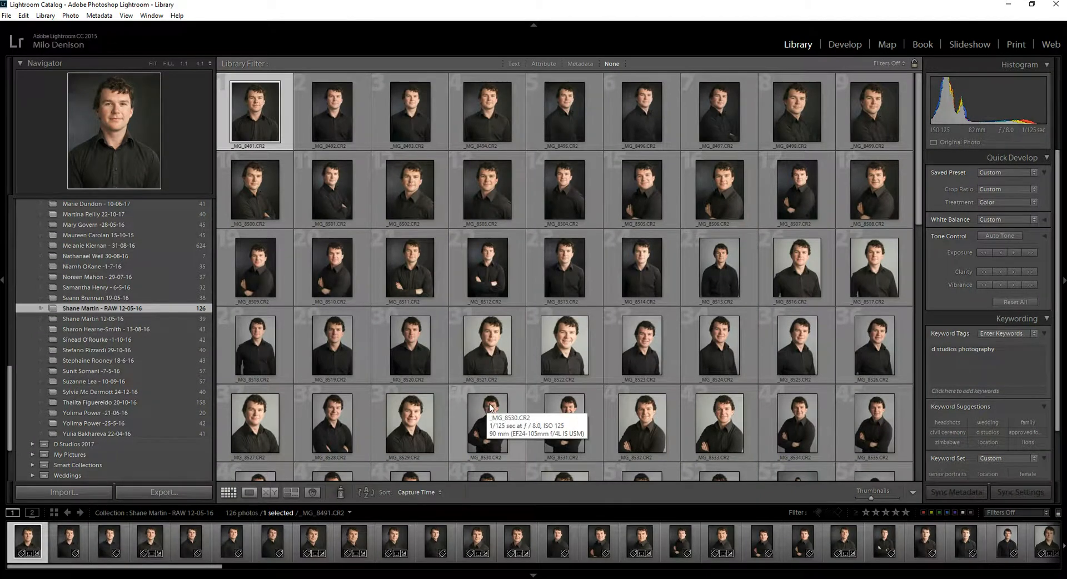
{"action": "left_click", "coordinate": [845, 44]}
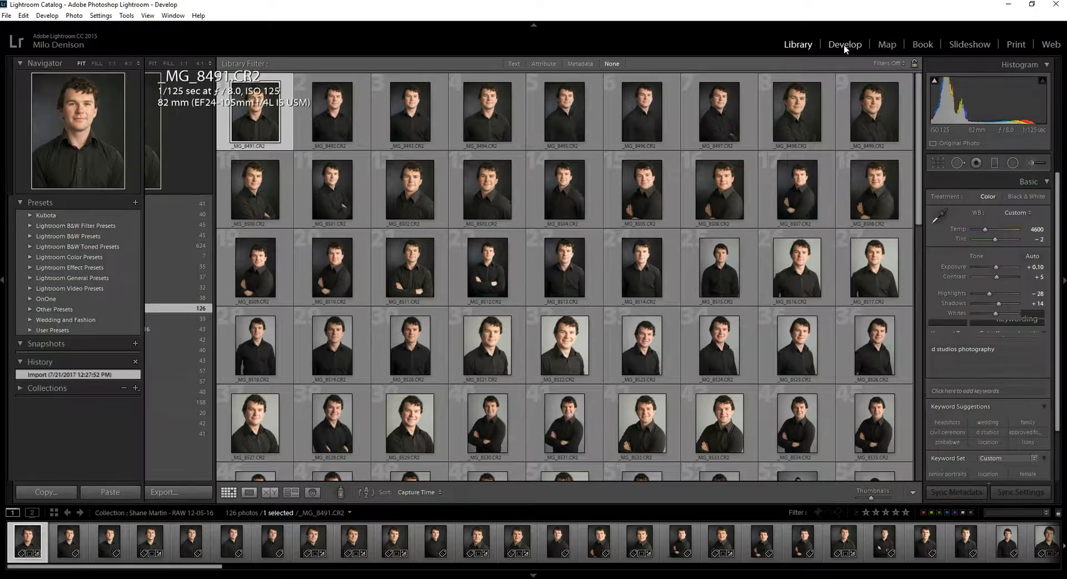
{"action": "left_click", "coordinate": [845, 45]}
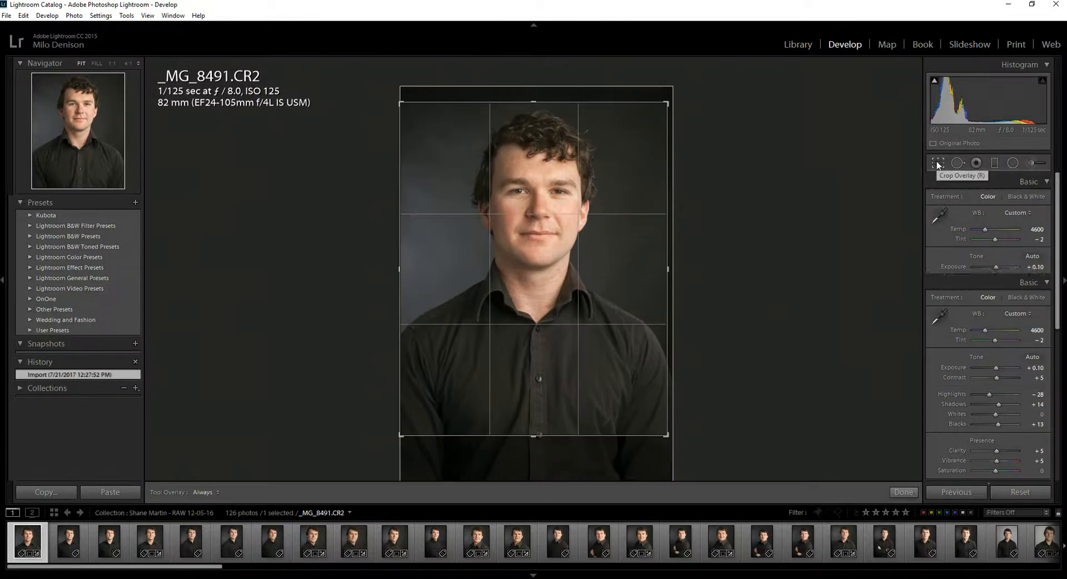
{"action": "left_click", "coordinate": [937, 162]}
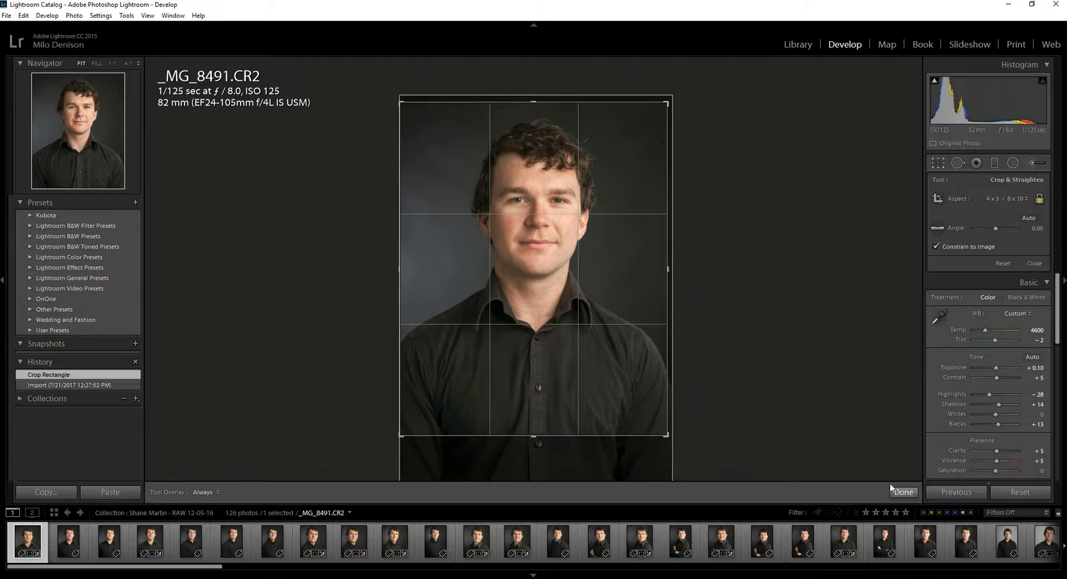
{"action": "left_click", "coordinate": [799, 45]}
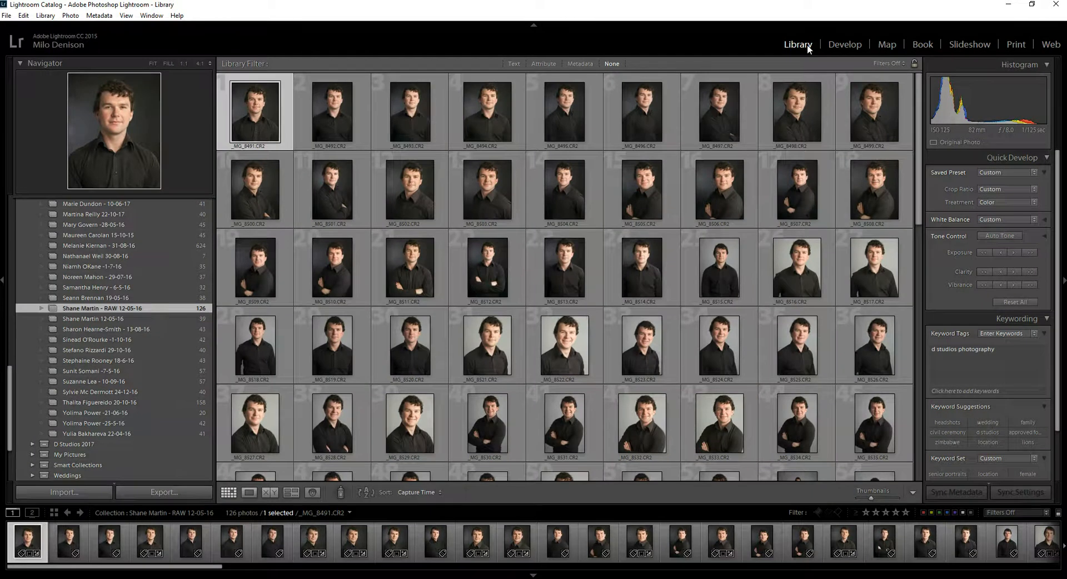
{"action": "mouse_move", "coordinate": [784, 48]}
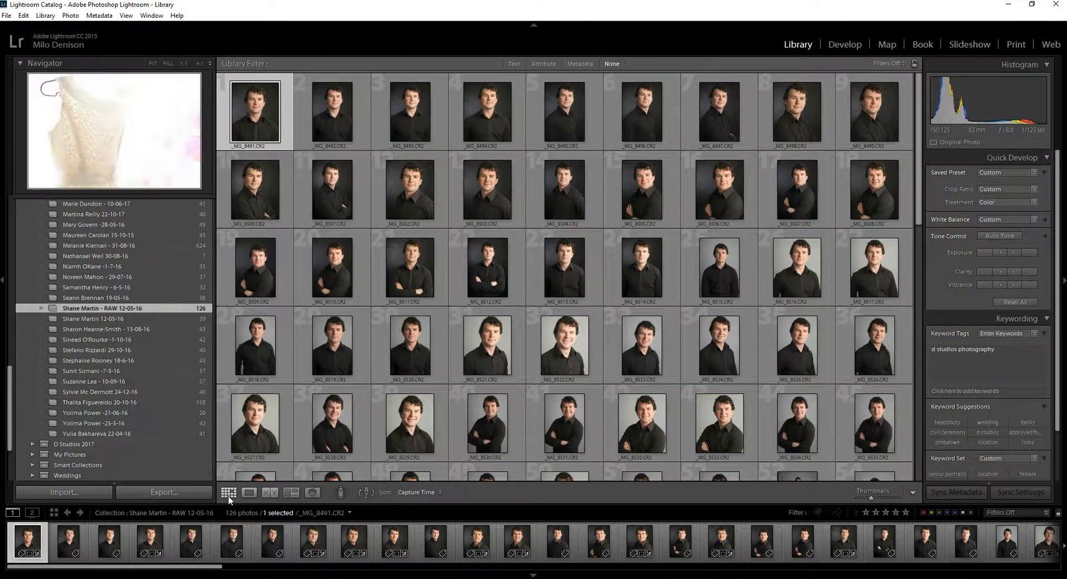
{"action": "mouse_move", "coordinate": [486, 347]}
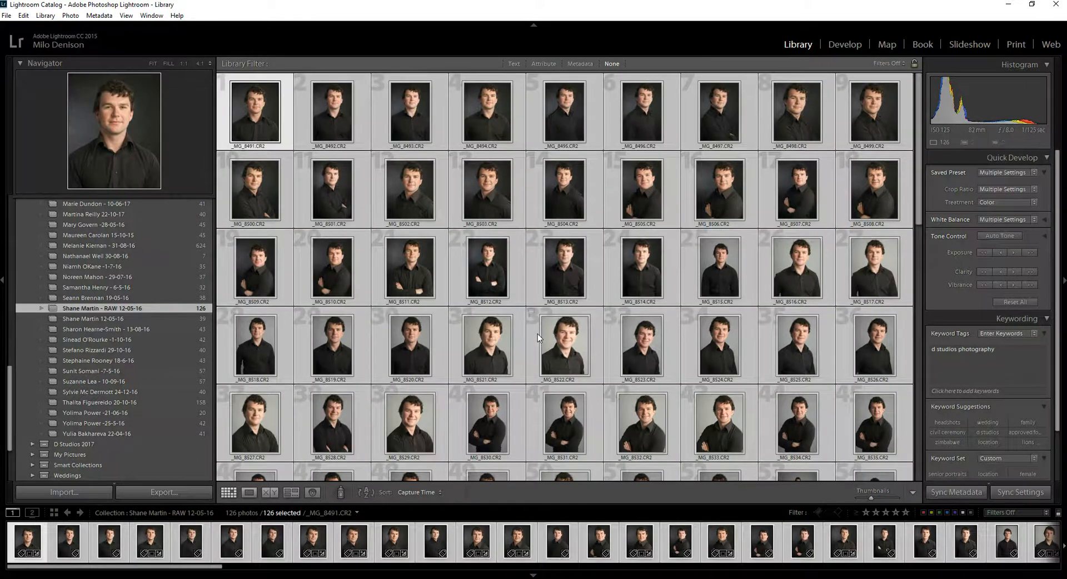
{"action": "mouse_move", "coordinate": [690, 313]}
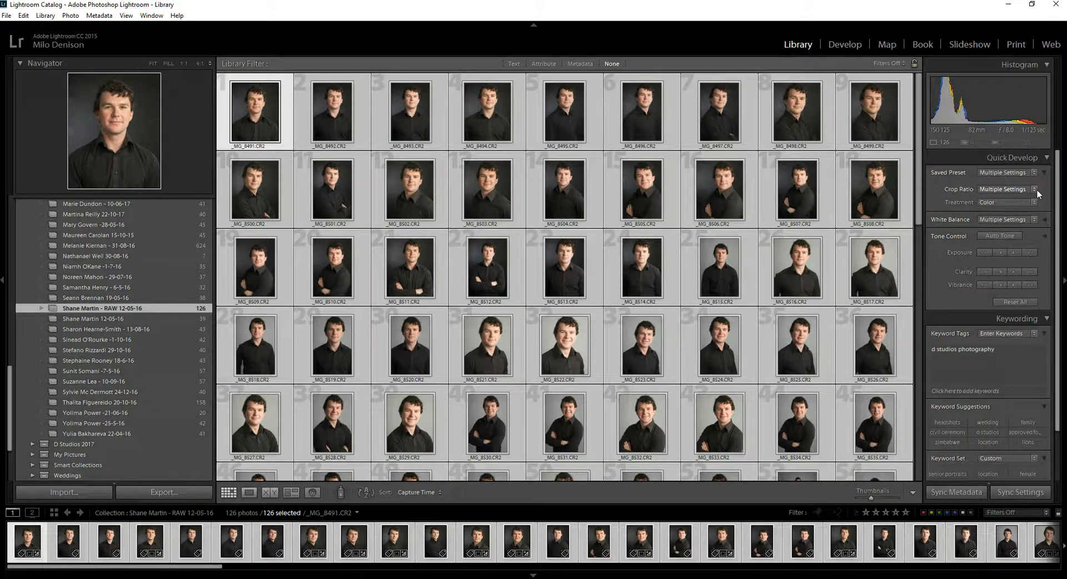
Set the Quick Develop crop ratio to 4 x 5 / 8 x 10 for all selected photos
{"action": "left_click", "coordinate": [1037, 189]}
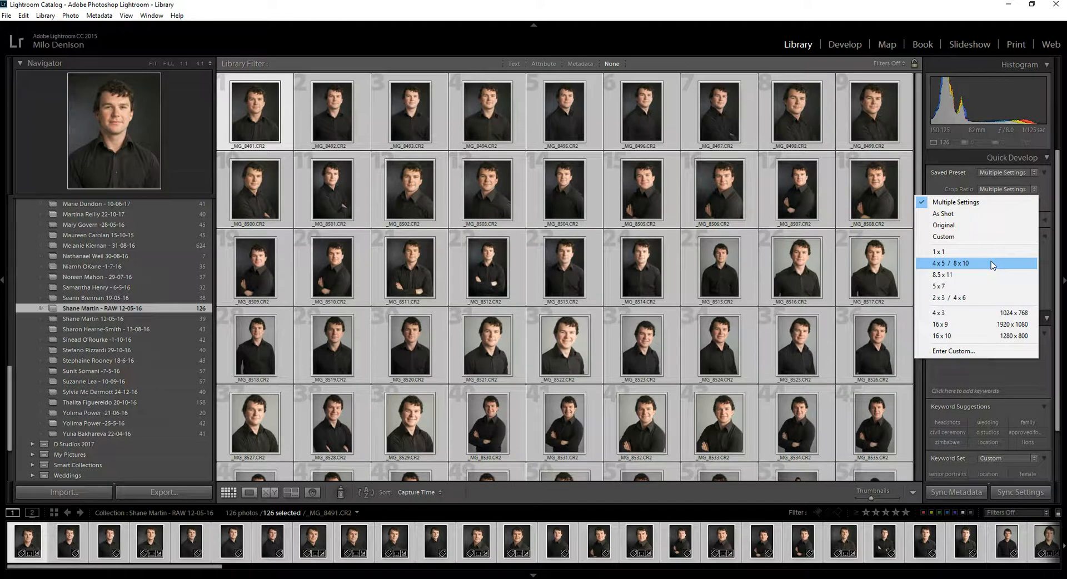
{"action": "left_click", "coordinate": [950, 264]}
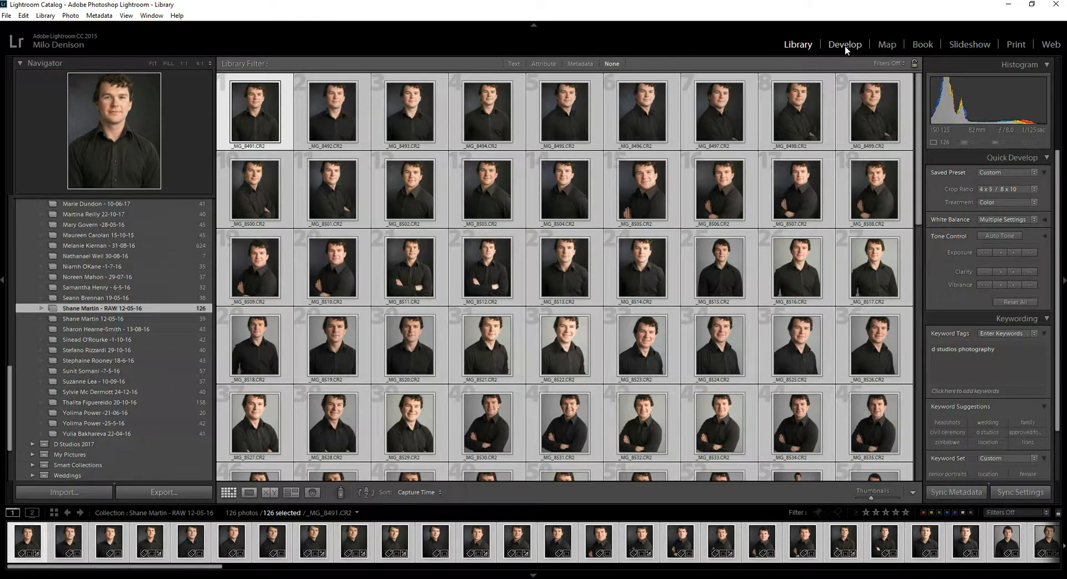
Reposition the 4x5 crop rectangles on _MG_8491.CR2 and _MG_8493.CR2 via the Crop Overlay
{"action": "left_click", "coordinate": [845, 45]}
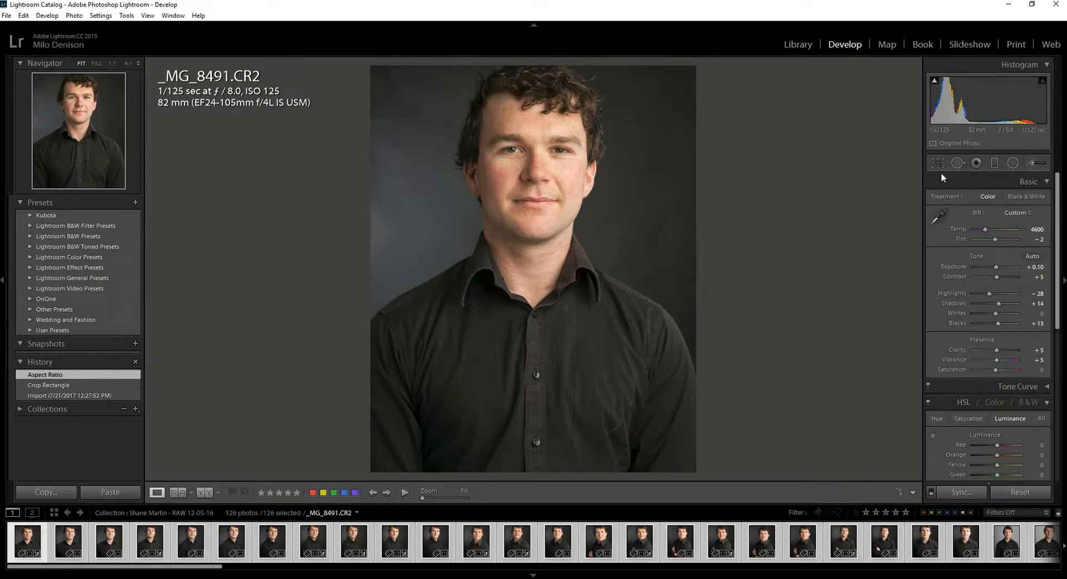
{"action": "left_click", "coordinate": [938, 163]}
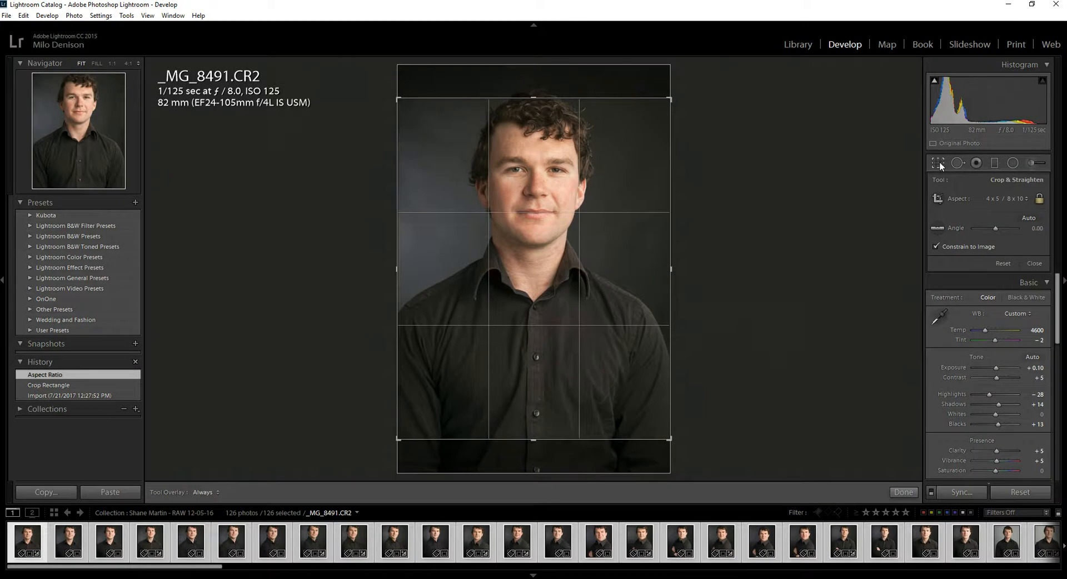
{"action": "mouse_move", "coordinate": [994, 209]}
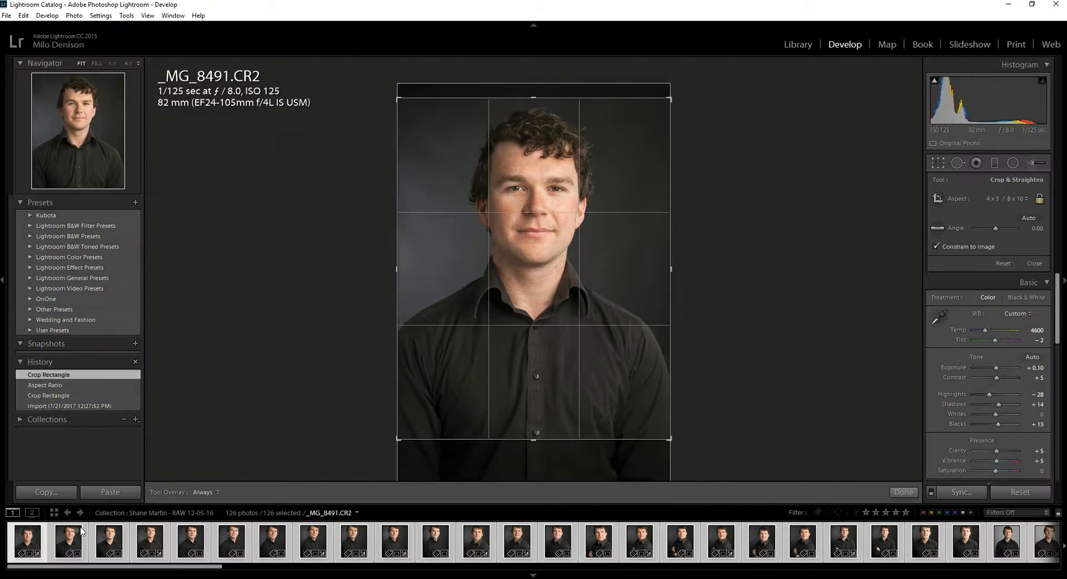
{"action": "left_click", "coordinate": [68, 543]}
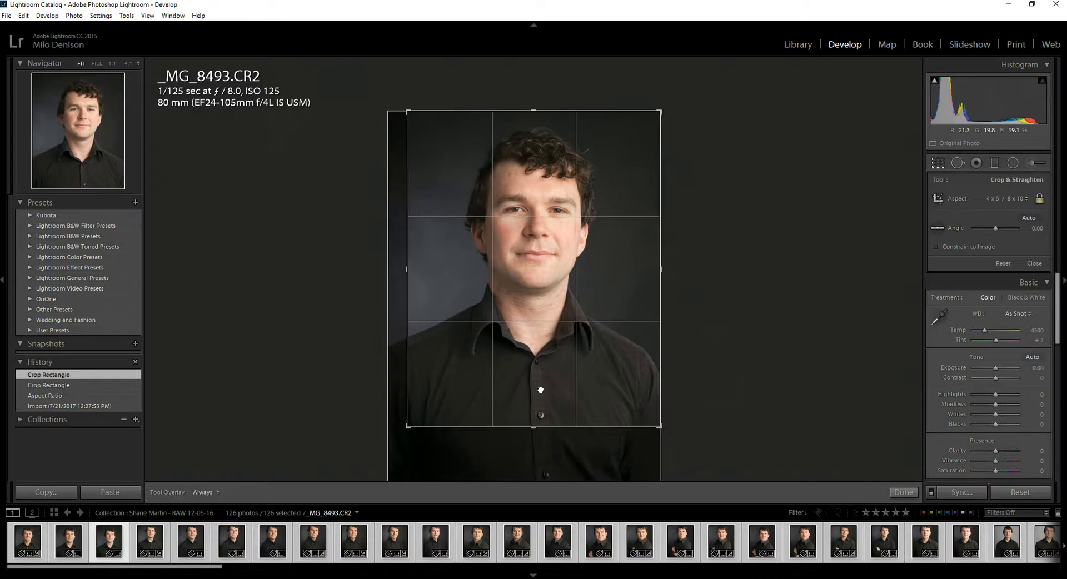
{"action": "left_click", "coordinate": [903, 492]}
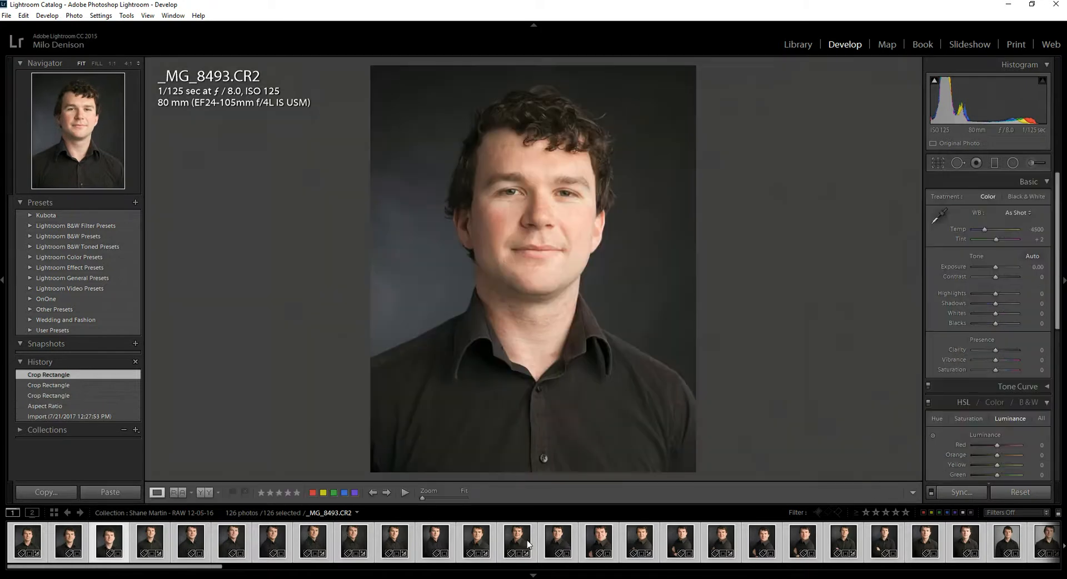